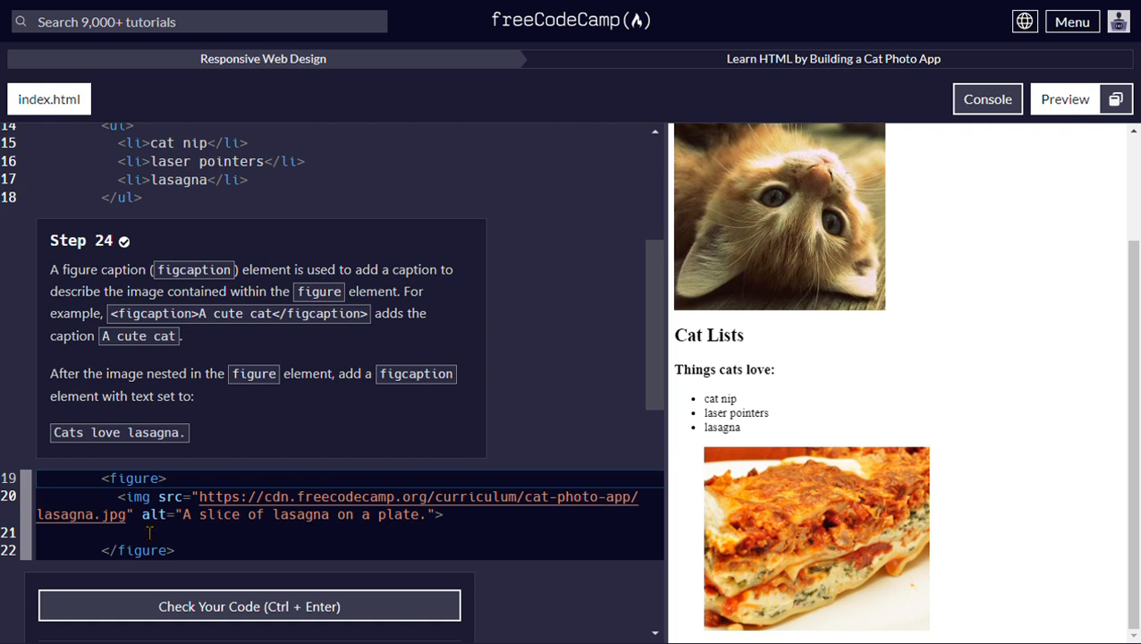
{"action": "mouse_move", "coordinate": [161, 497]}
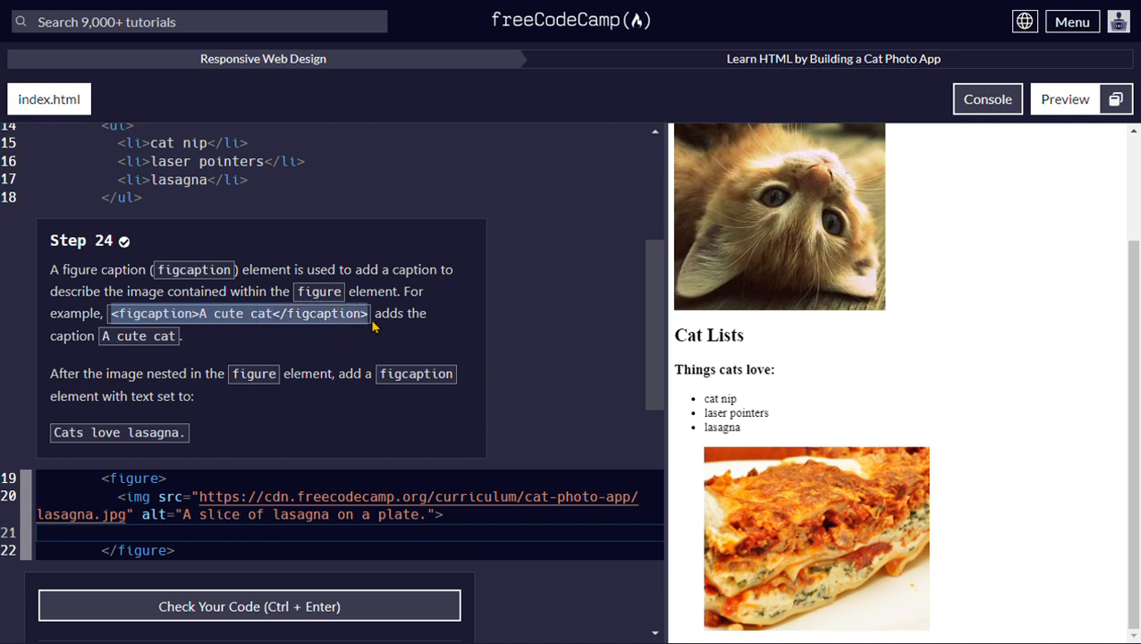
{"action": "mouse_move", "coordinate": [152, 570]}
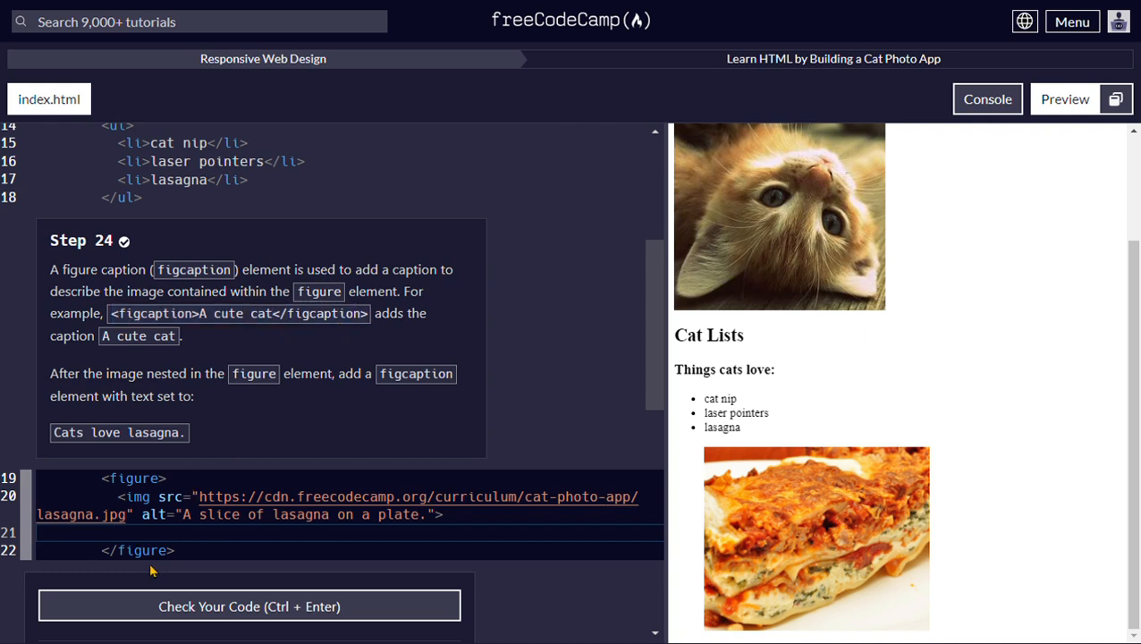
Add <figcaption>A cute cat</figcaption> after the lasagna image inside the figure
{"action": "type", "text": "<figcaption>A cute cat</figcaption>"}
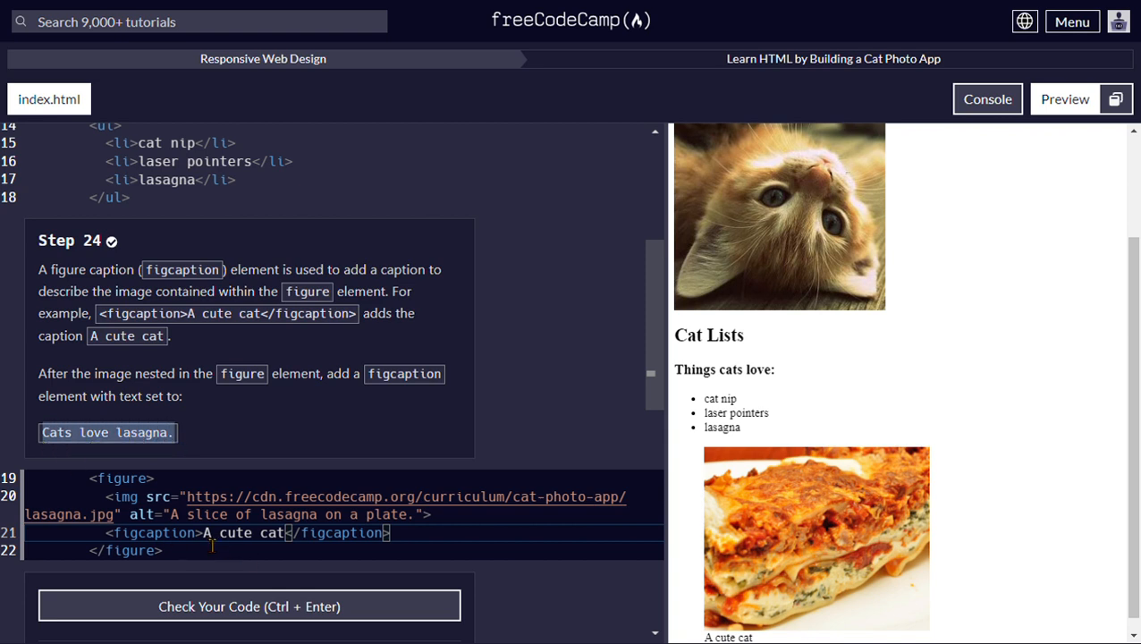
Replace the placeholder caption text with 'Cats love lasagna.'
{"action": "double_click", "coordinate": [244, 533]}
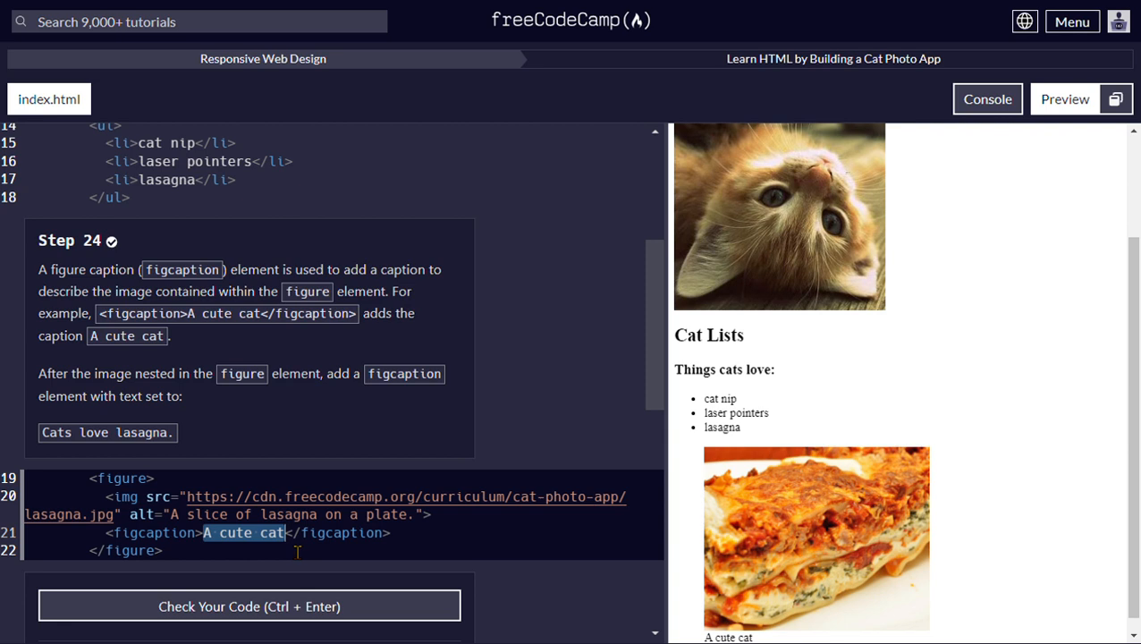
{"action": "type", "text": "Cats love lasagna."}
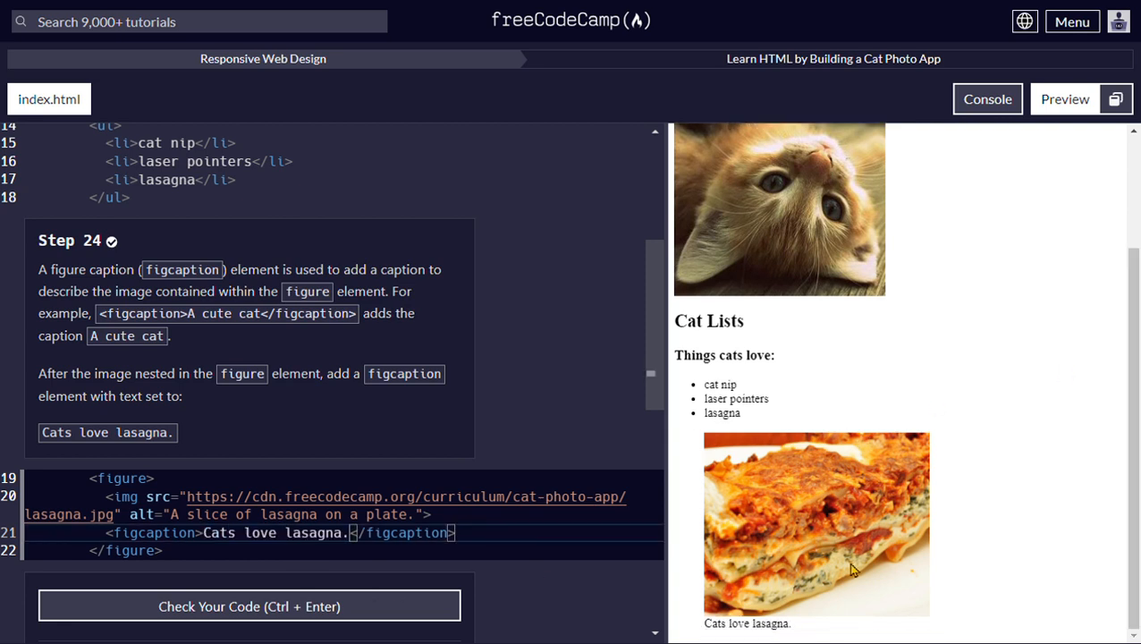
{"action": "mouse_move", "coordinate": [787, 635]}
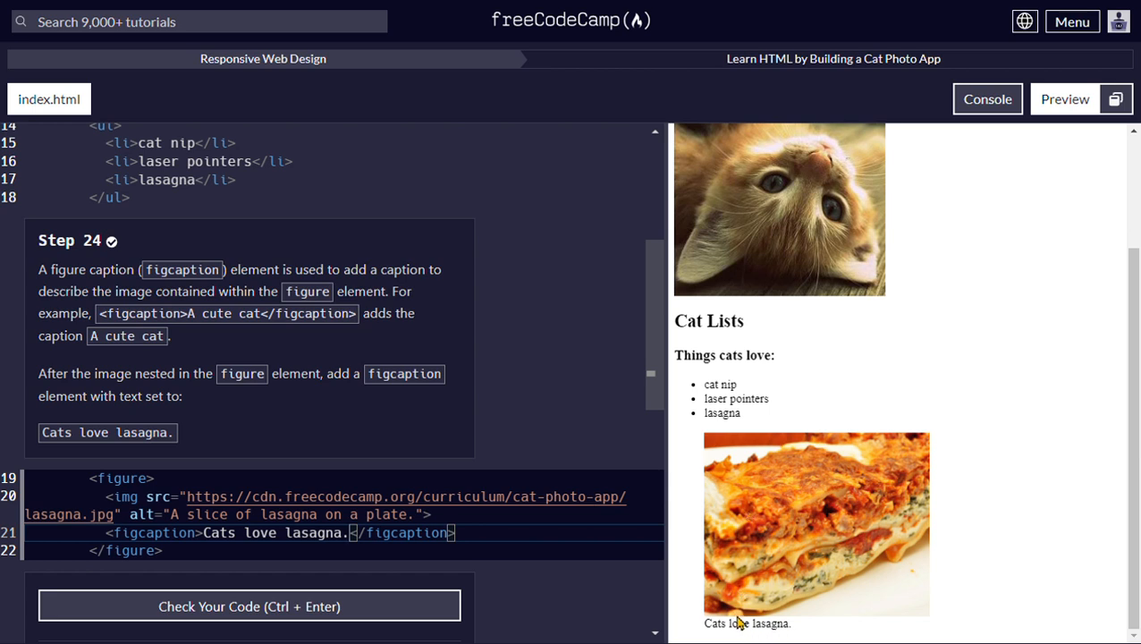
{"action": "mouse_move", "coordinate": [774, 636]}
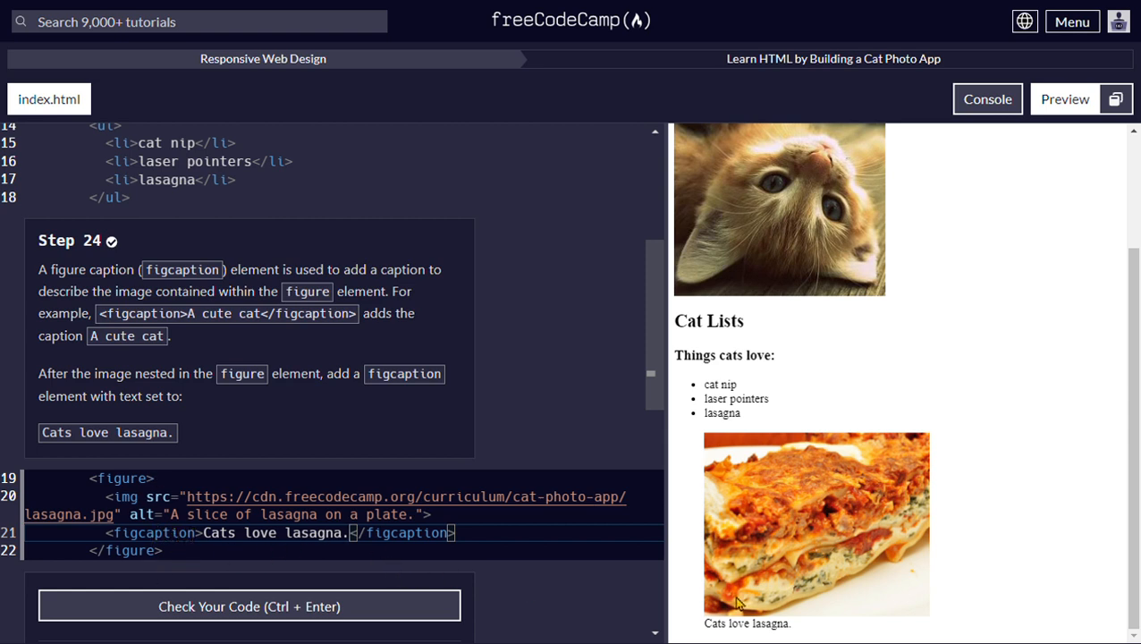
{"action": "mouse_move", "coordinate": [769, 637]}
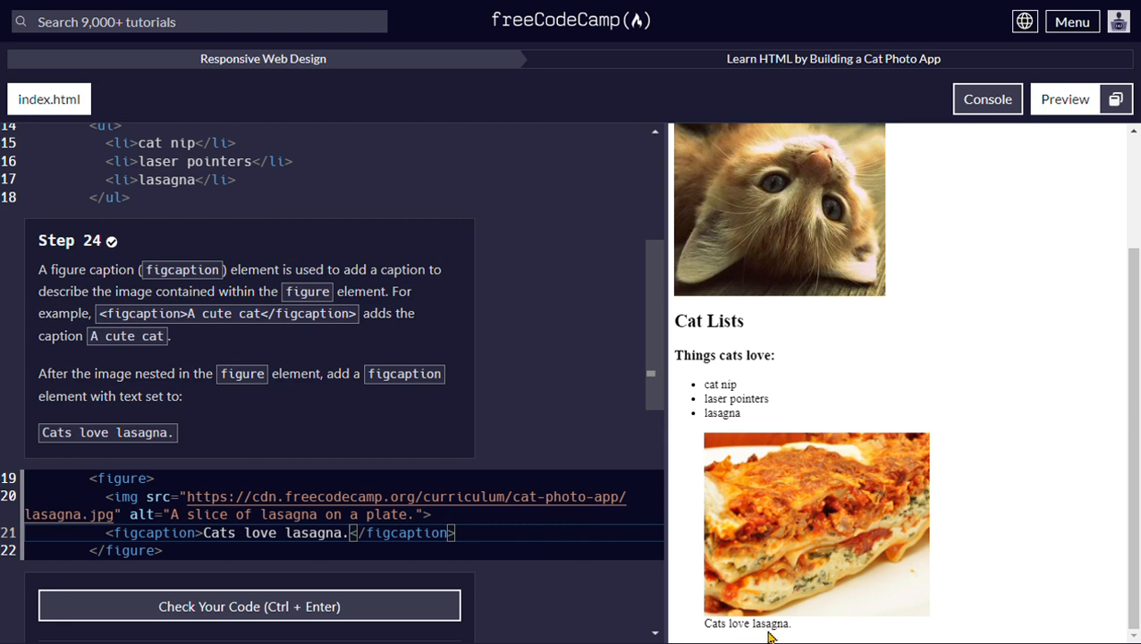